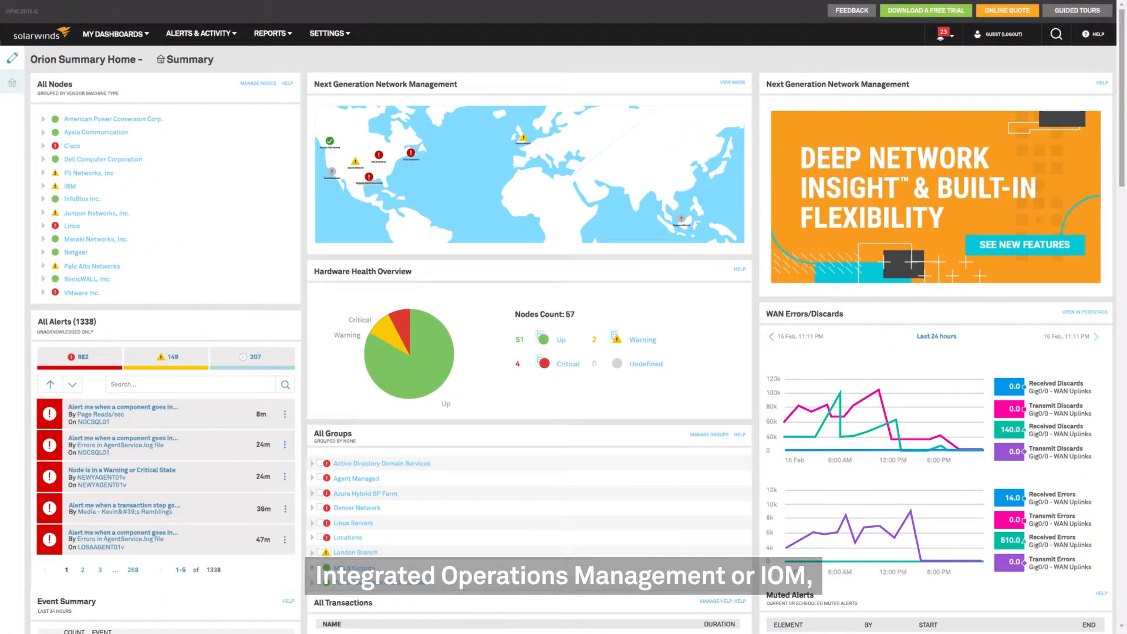
Step: Reach the Event Summary and list the Alert Triggered events from all network devices
scroll(down, 3)
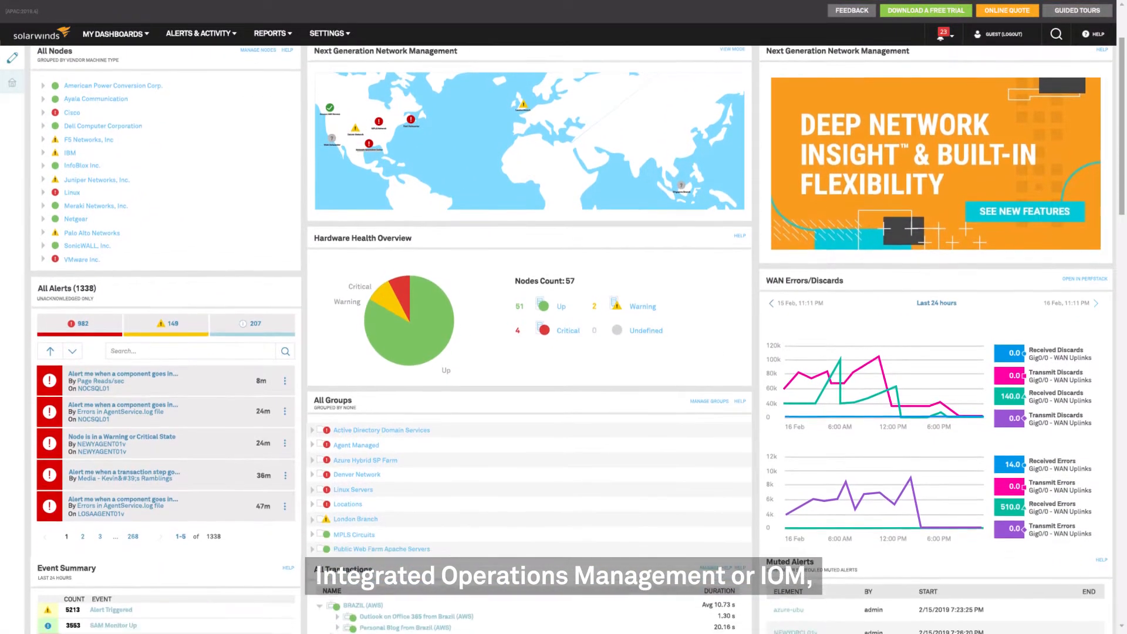
scroll(down, 3)
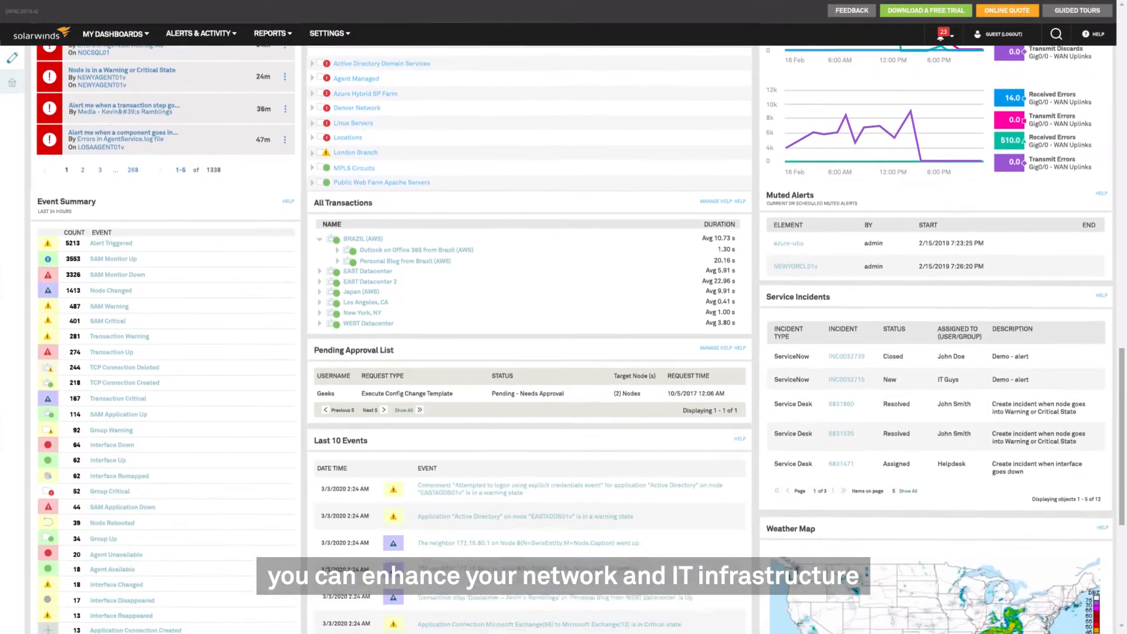
scroll(down, 3)
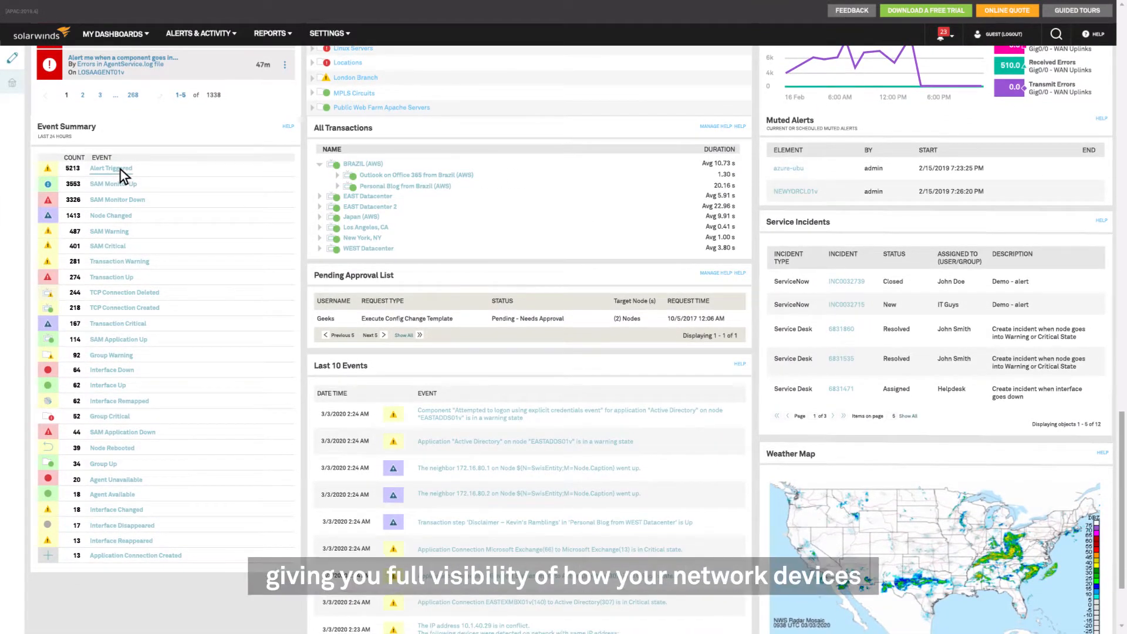
click(111, 169)
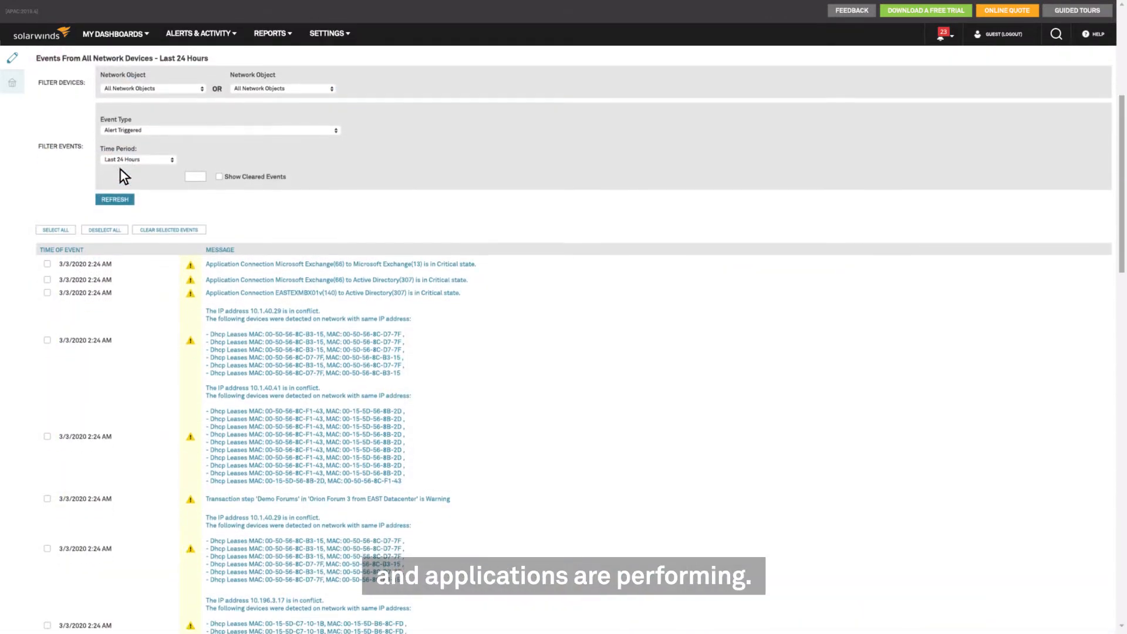
Step: Scroll through the Events From All Network Devices list for the last 24 hours
scroll(down, 3)
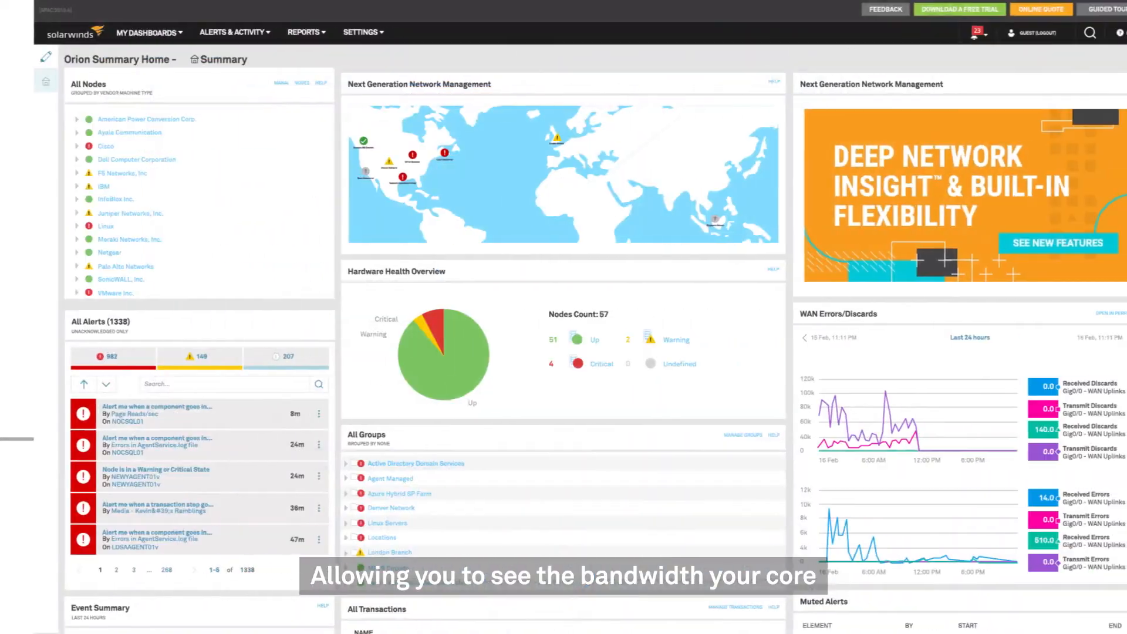
Step: Show the NetFlow Traffic Analysis summary's Top 10 Applications by bandwidth
click(146, 31)
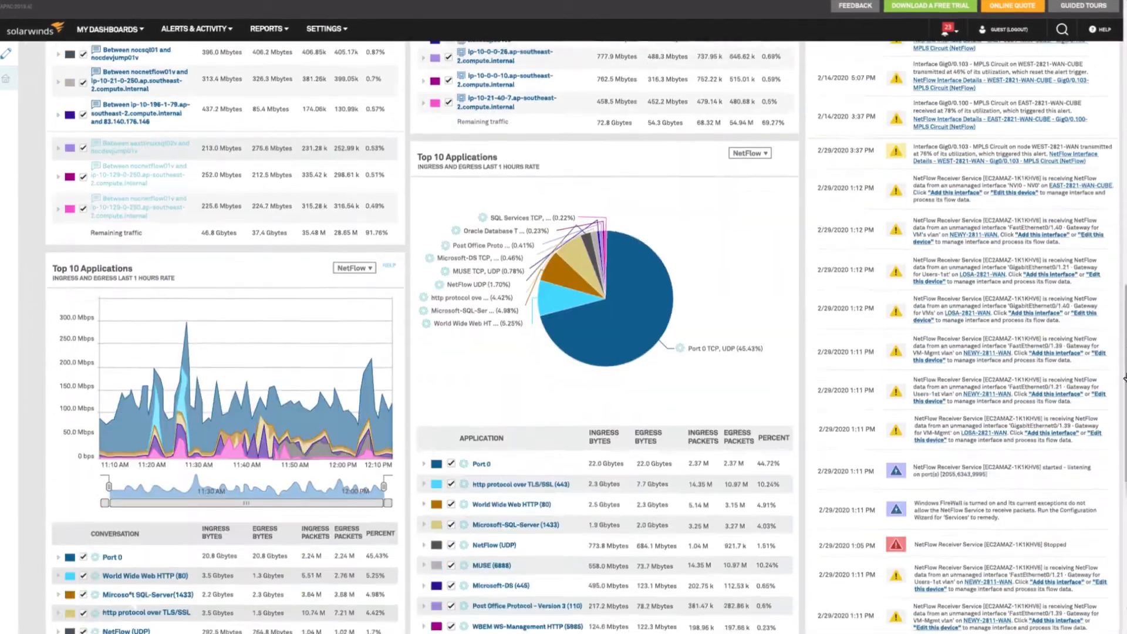
scroll(down, 3)
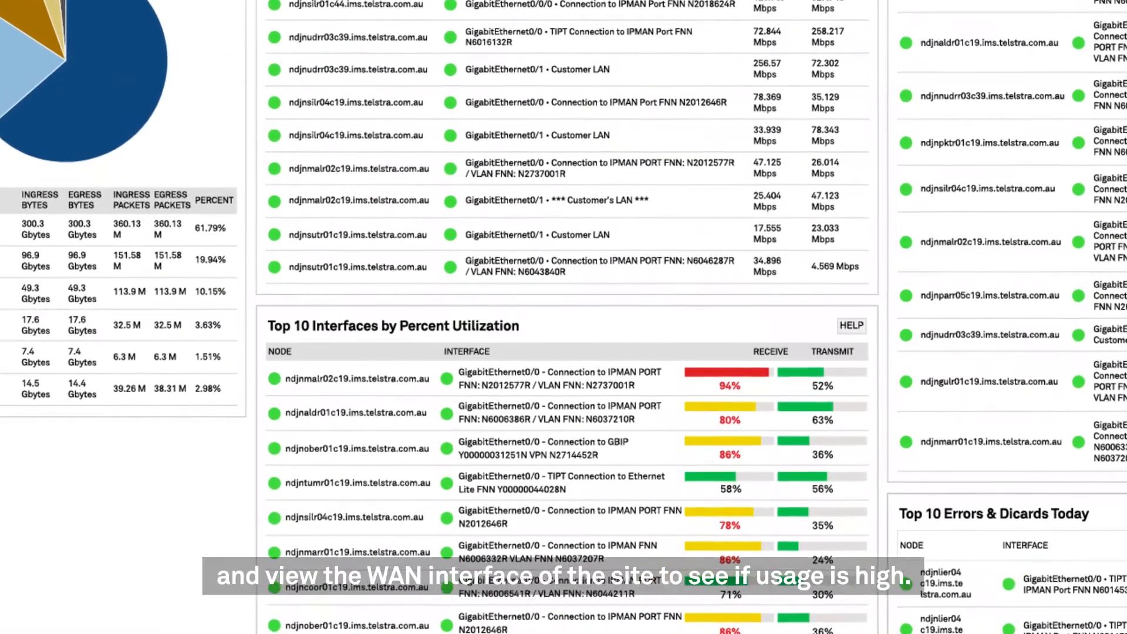
Step: Scroll down to the Top 10 Interfaces by Percent Utilization panel
scroll(down, 3)
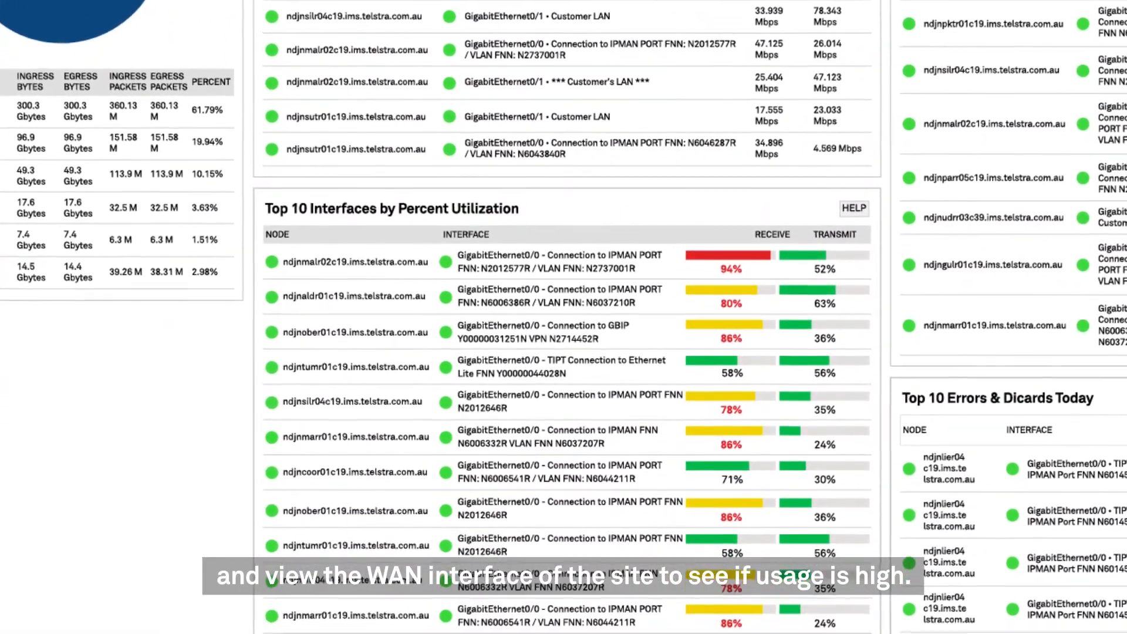